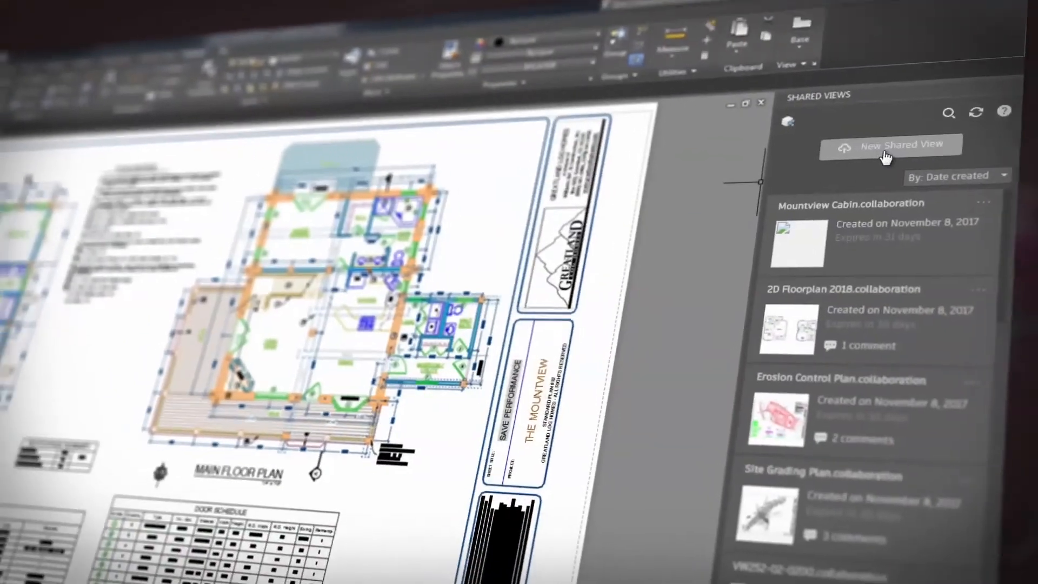
Publish the floor plan as a new shared view and view the upload in the browser.
{"action": "left_click", "coordinate": [891, 145]}
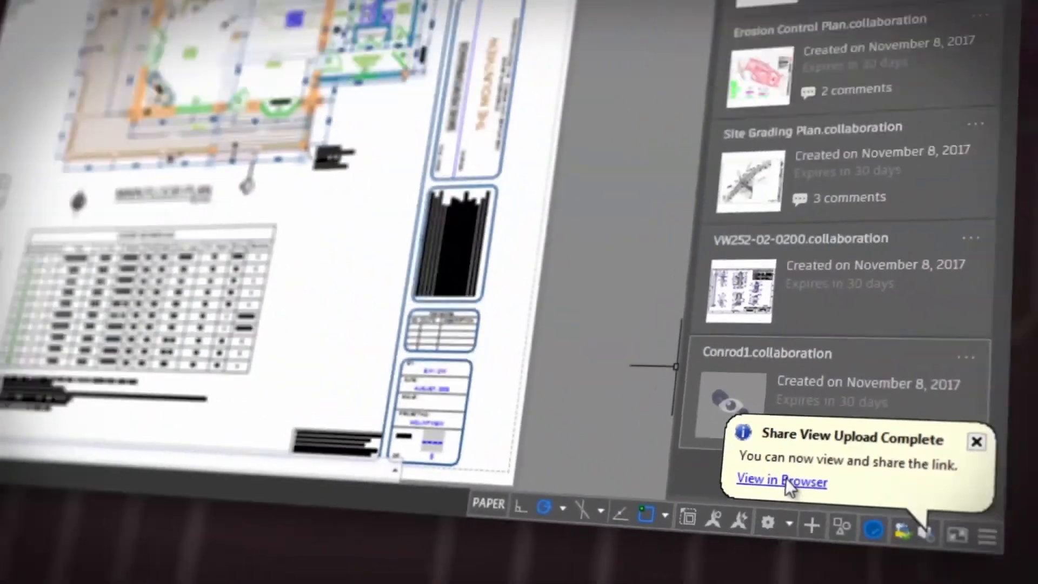
{"action": "left_click", "coordinate": [782, 482]}
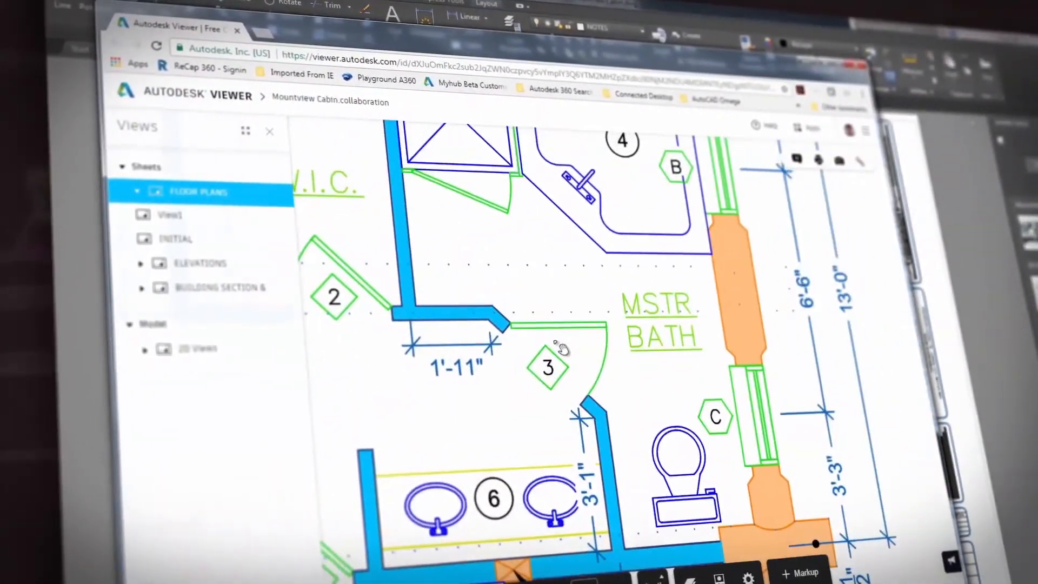
Show the Comments panel on the shared Mountview Cabin plan in Autodesk Viewer.
{"action": "left_click", "coordinate": [728, 142]}
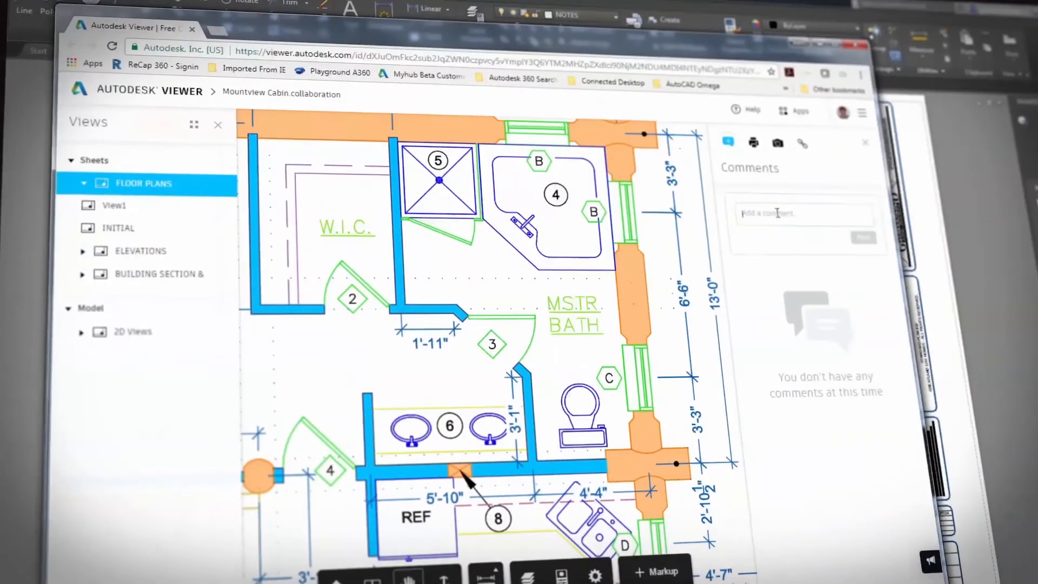